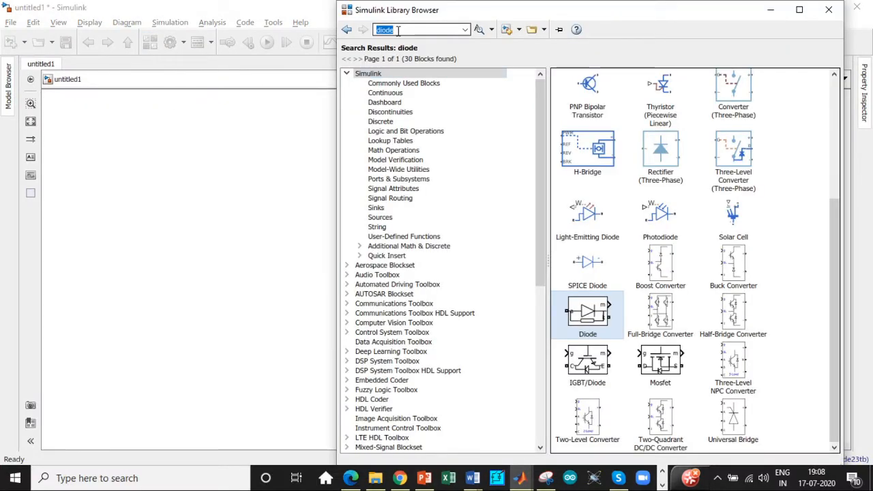
Step: Search the library for the AC Voltage Source and powergui blocks and add each
type("Ac")
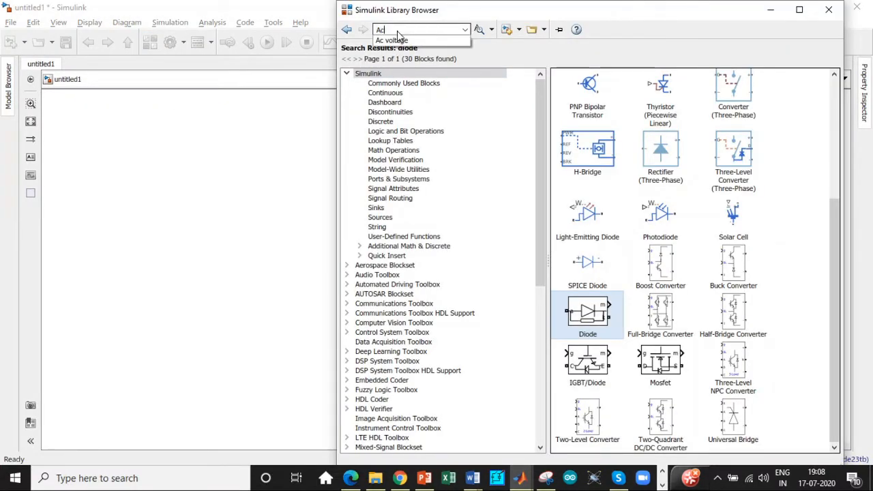
left_click(403, 41)
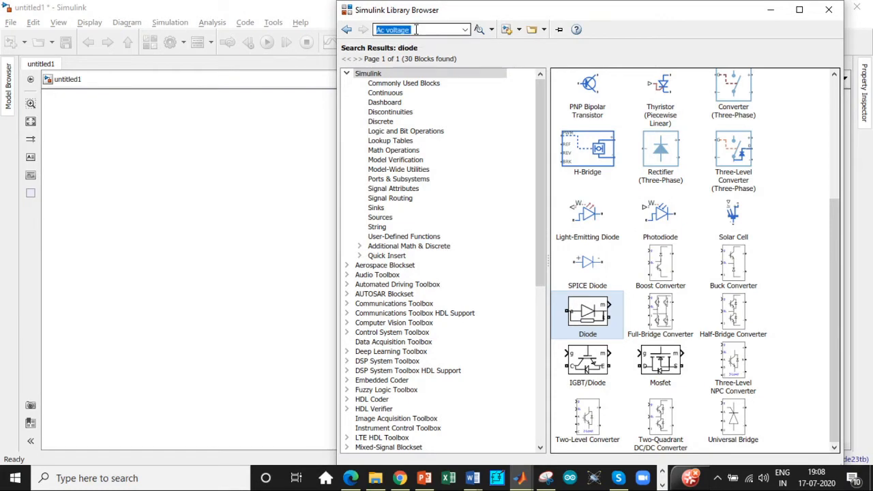
right_click(730, 106)
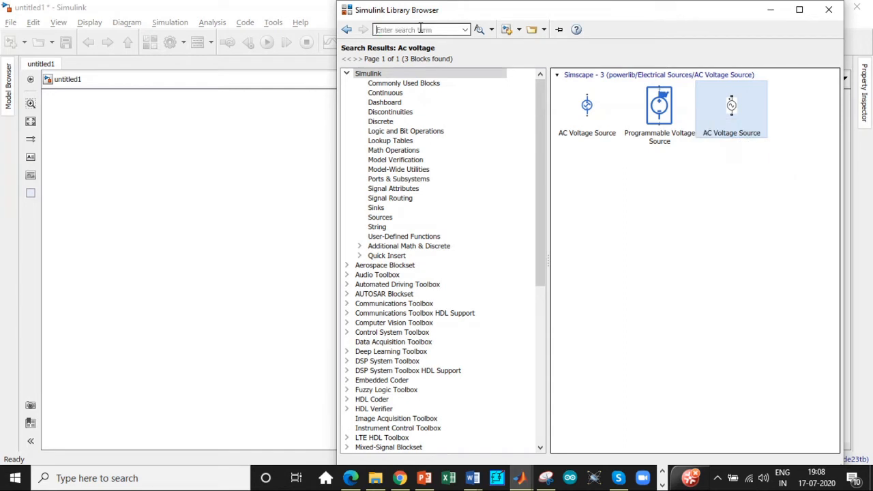
type("Powergui")
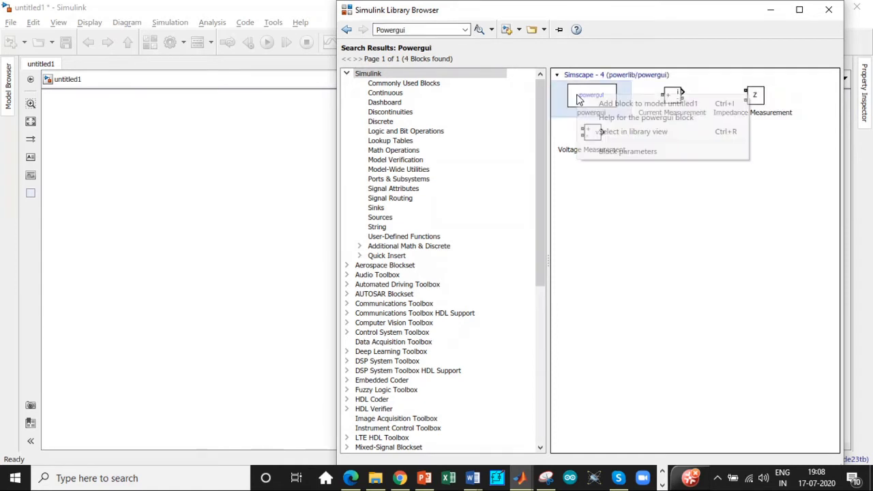
right_click(590, 133)
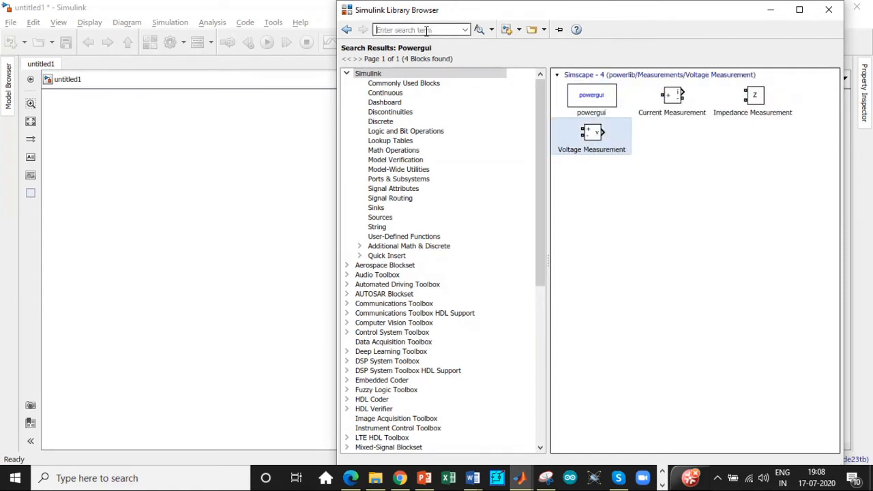
Step: Search for 'Thyristor' and add the Thyristor block to untitled1
type("Thr")
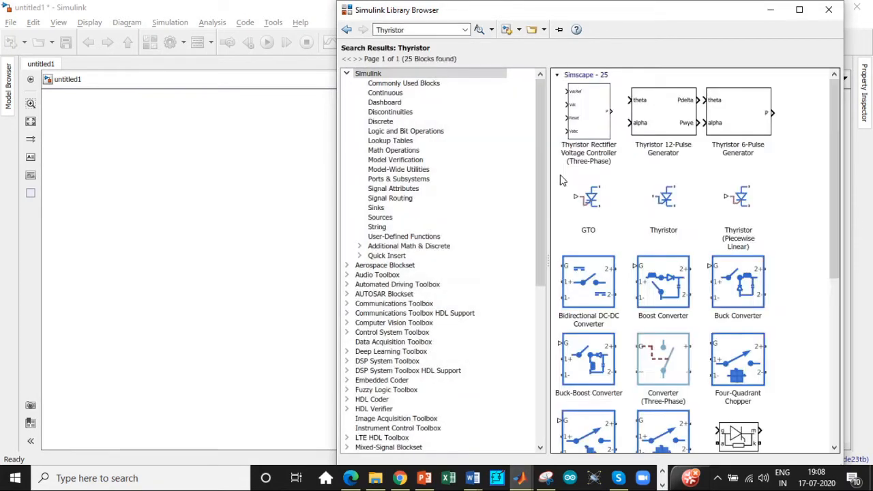
scroll("down", 3)
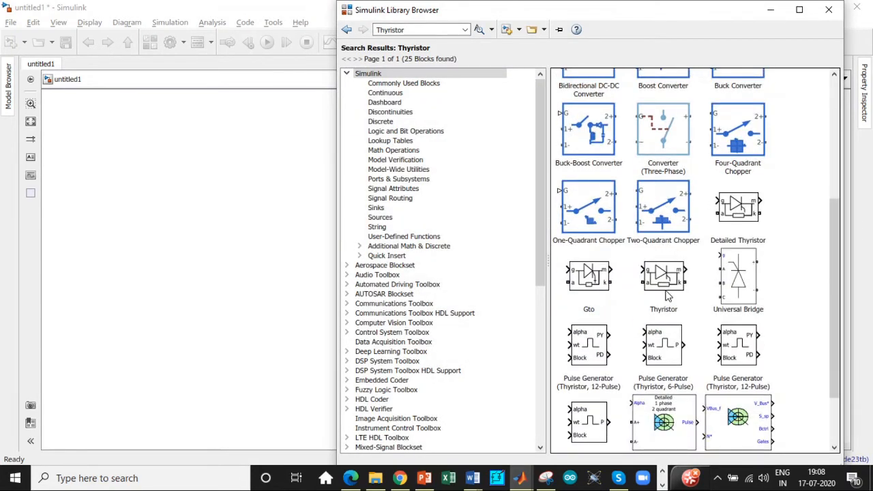
right_click(663, 280)
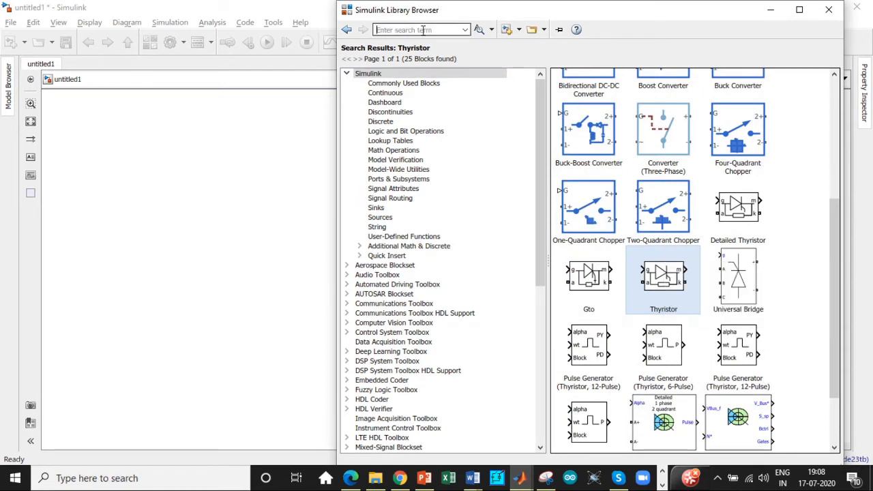
Step: Find the Diode block, then search 'Series RLC' and add the Series RLC Branch
type("diode")
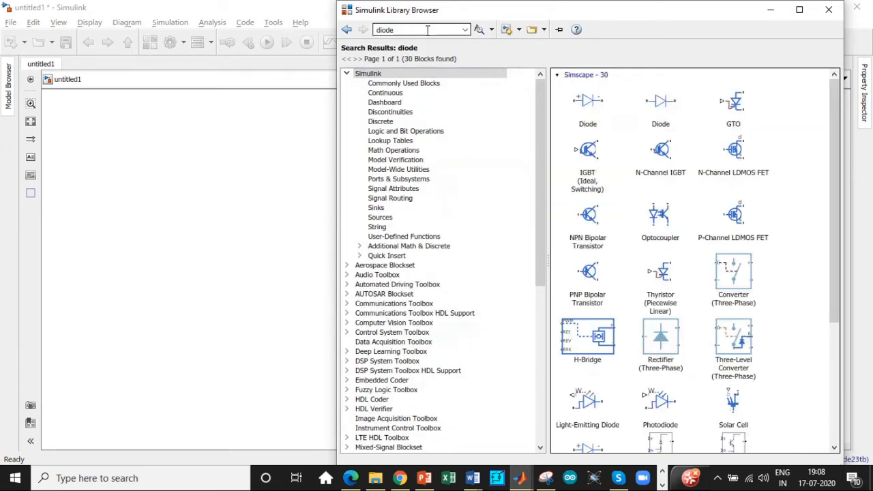
scroll("down", 3)
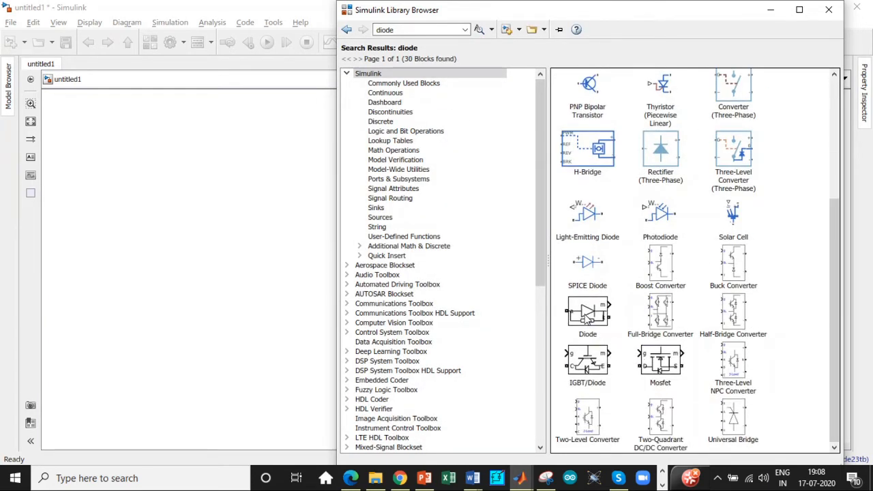
left_click(587, 313)
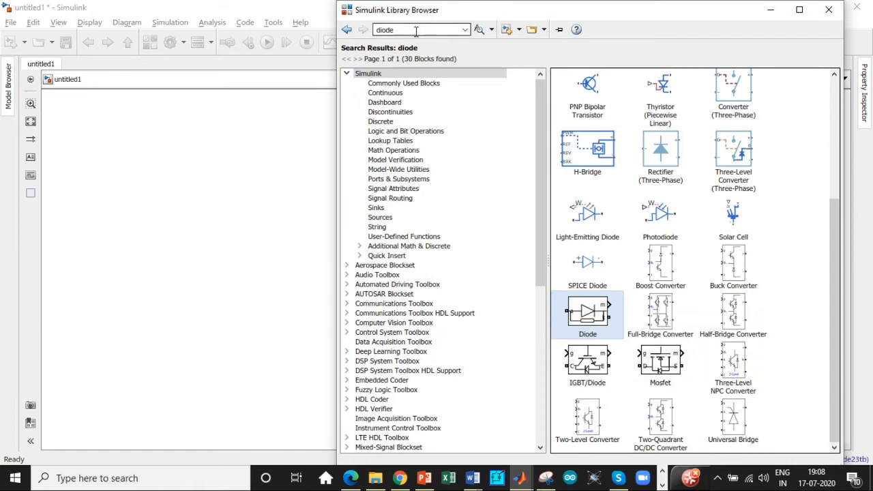
type("Ser")
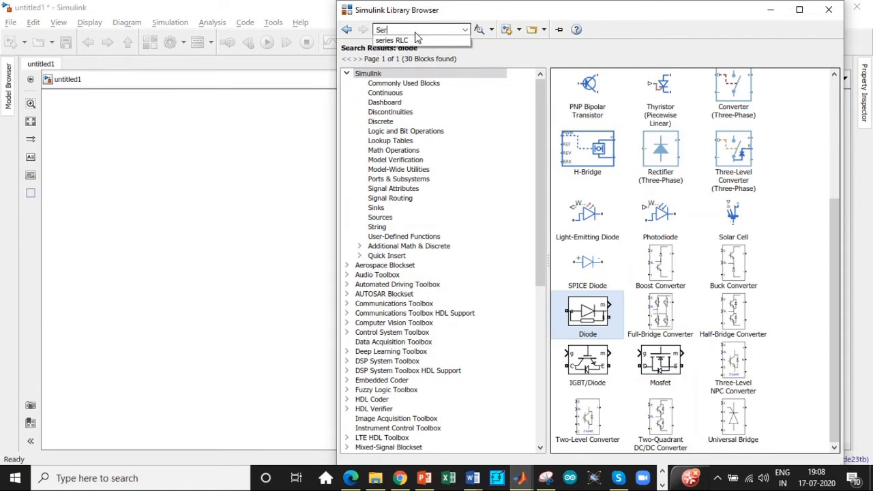
left_click(400, 40)
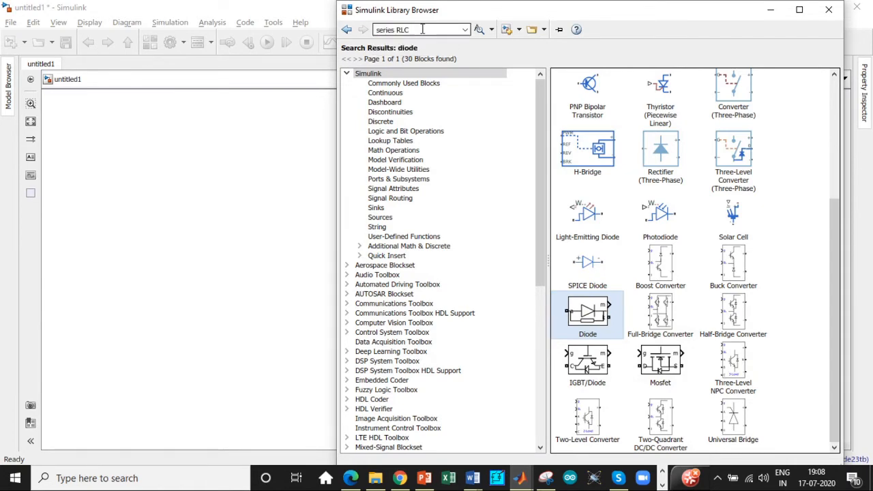
right_click(586, 169)
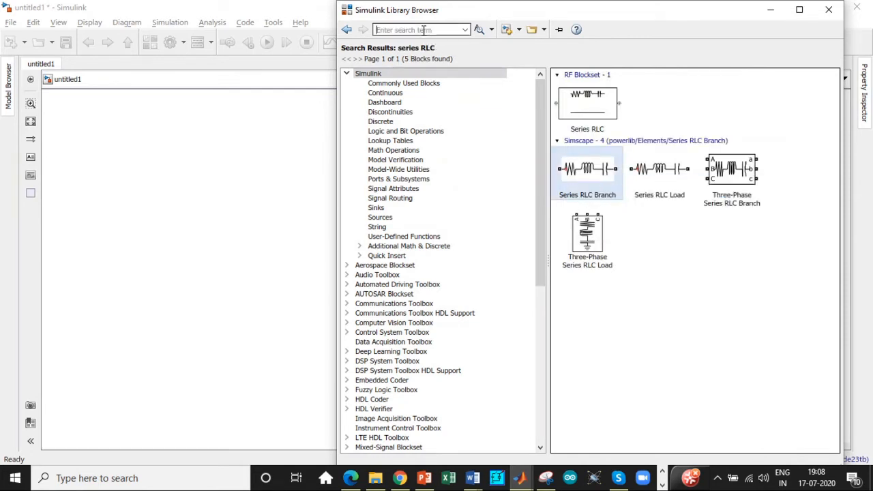
Step: Search the library for the pulse generator, then for display blocks
type("P")
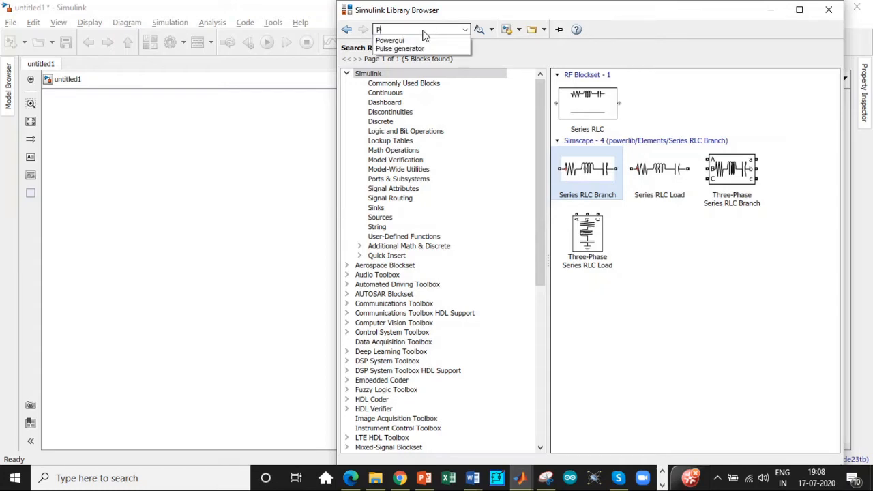
left_click(401, 49)
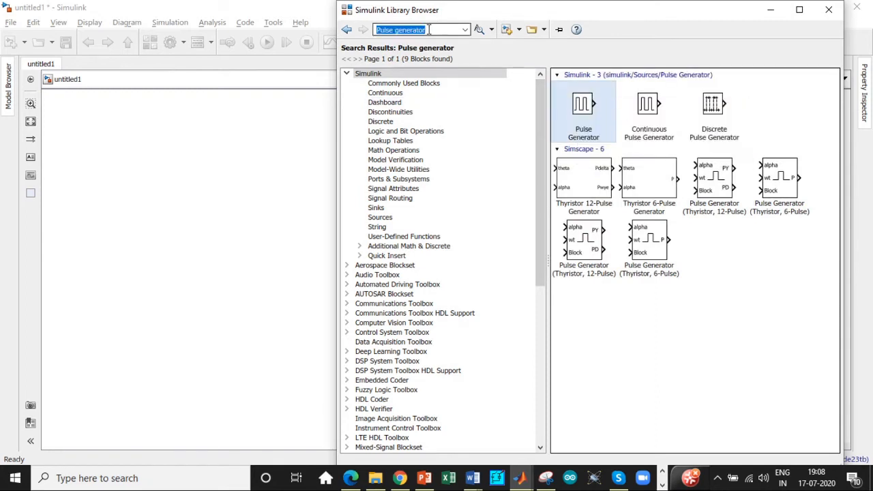
type("Di")
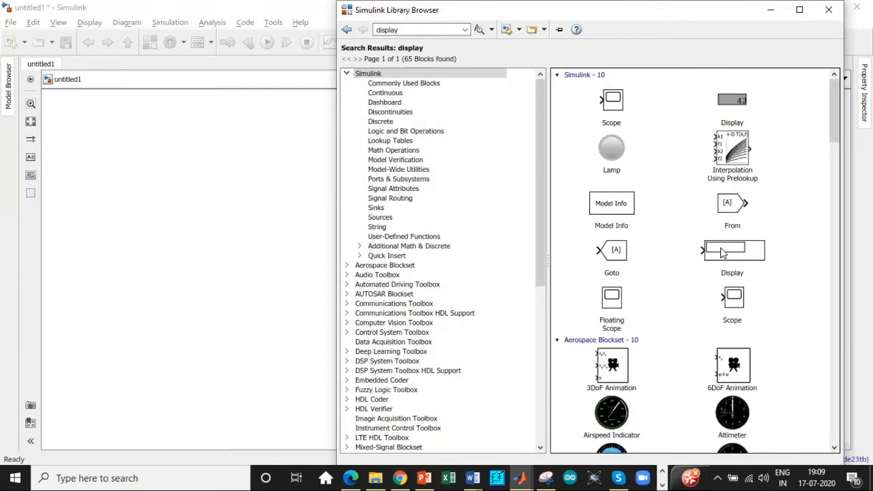
Step: Select the Scope, then search 'Mean' and add the Simscape Mean block
left_click(611, 102)
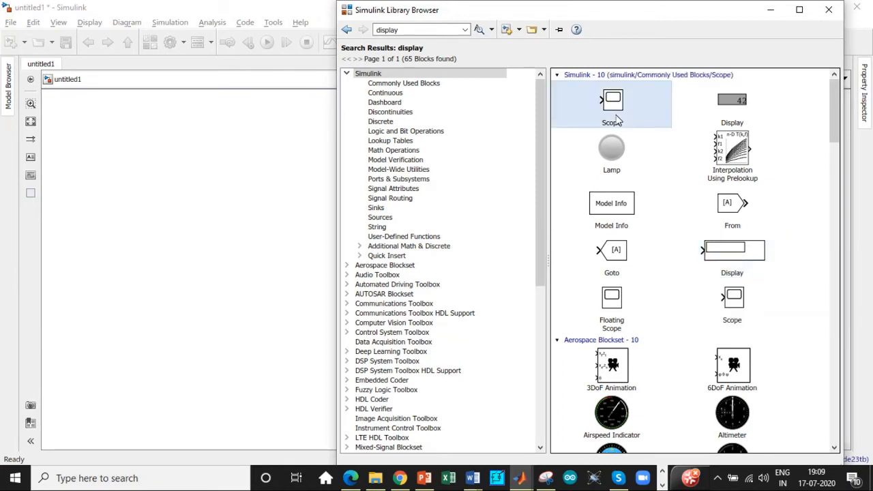
left_click(416, 29)
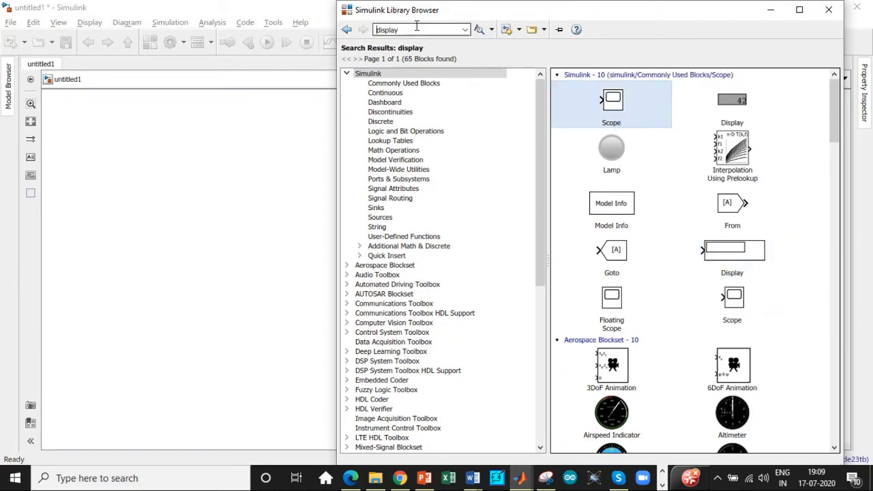
type("Mean")
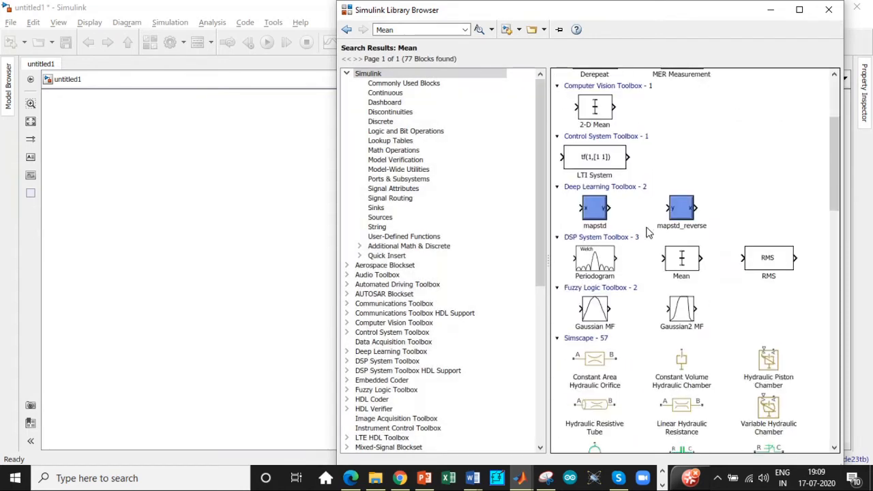
scroll("down", 3)
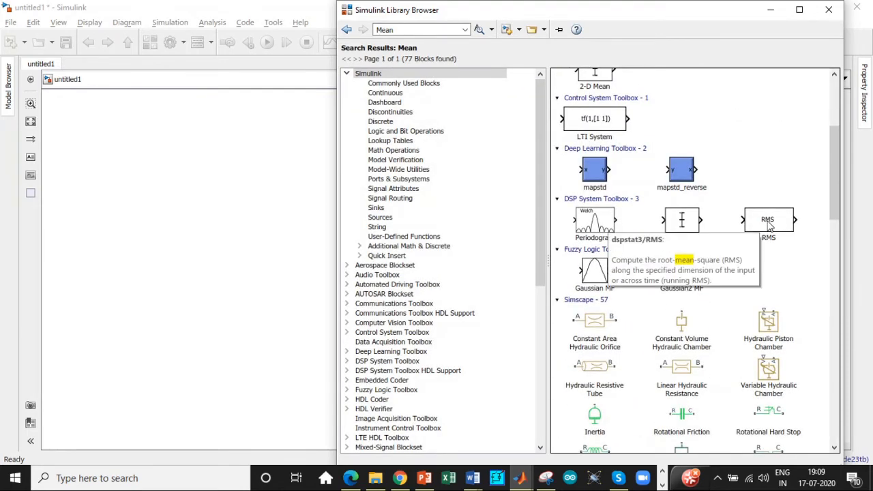
scroll("down", 3)
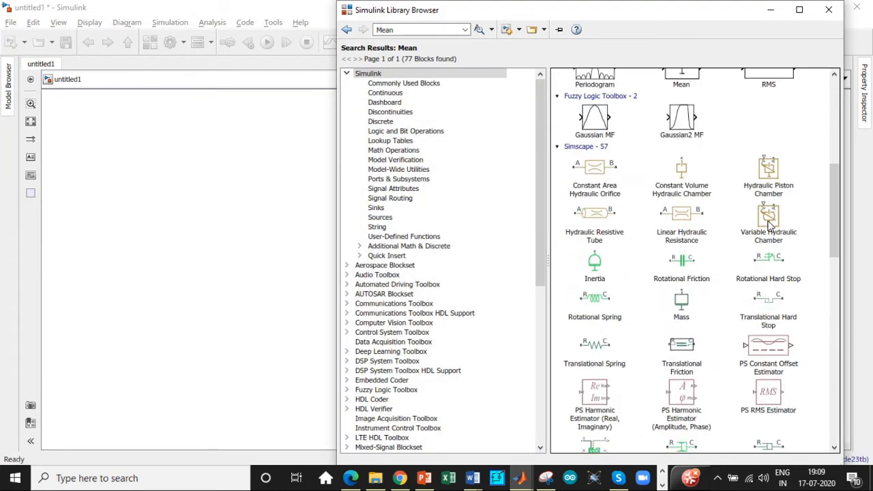
scroll("down", 3)
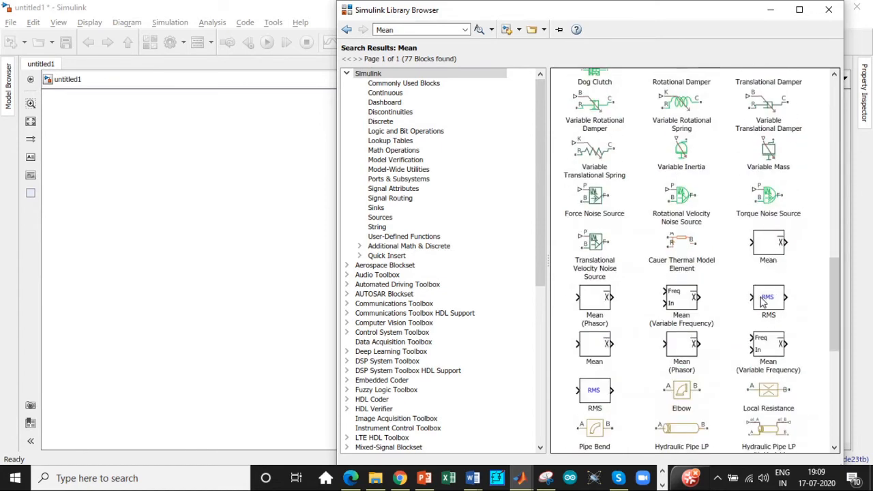
left_click(767, 298)
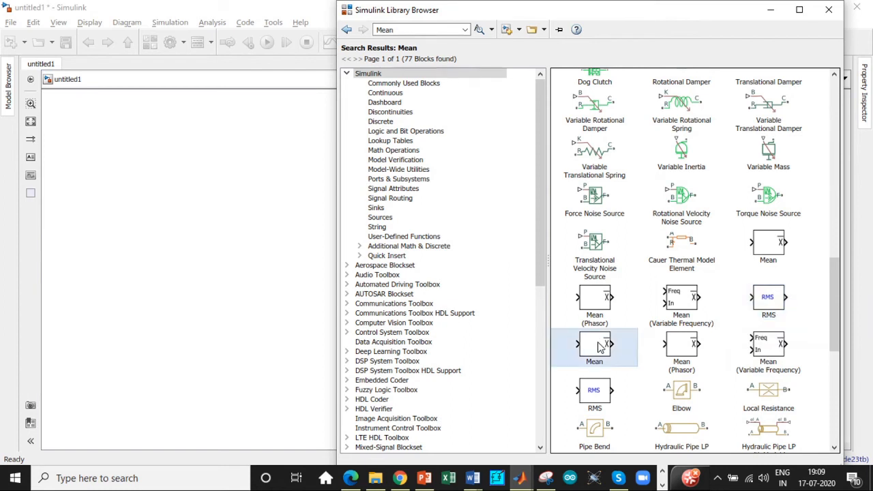
right_click(596, 345)
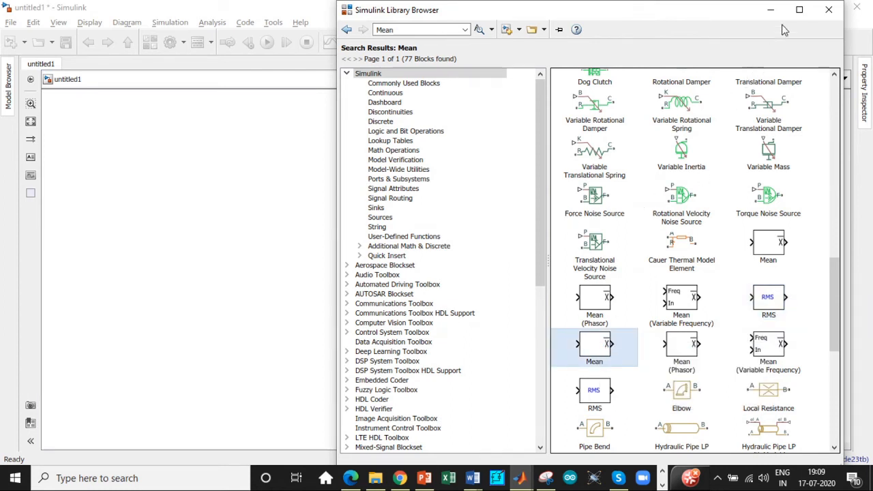
Step: Drag a library block onto the canvas and move the diode below the thyristor
left_click_drag(593, 345, 443, 268)
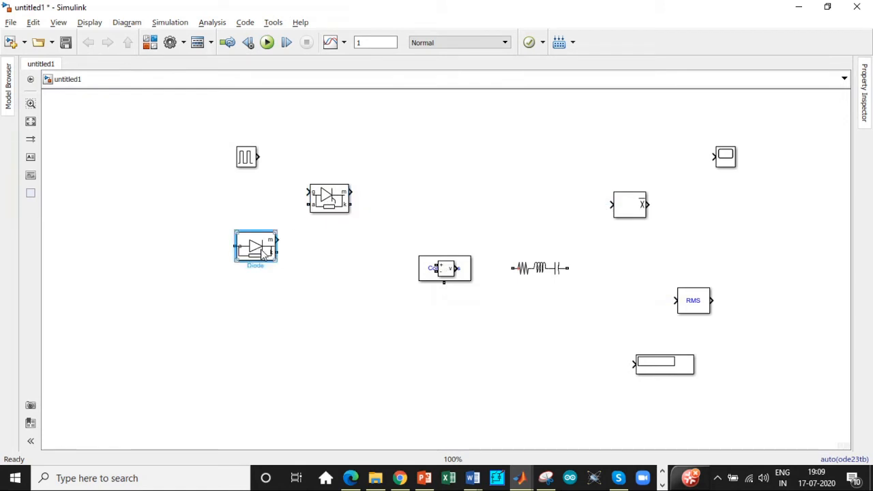
left_click_drag(256, 249, 230, 290)
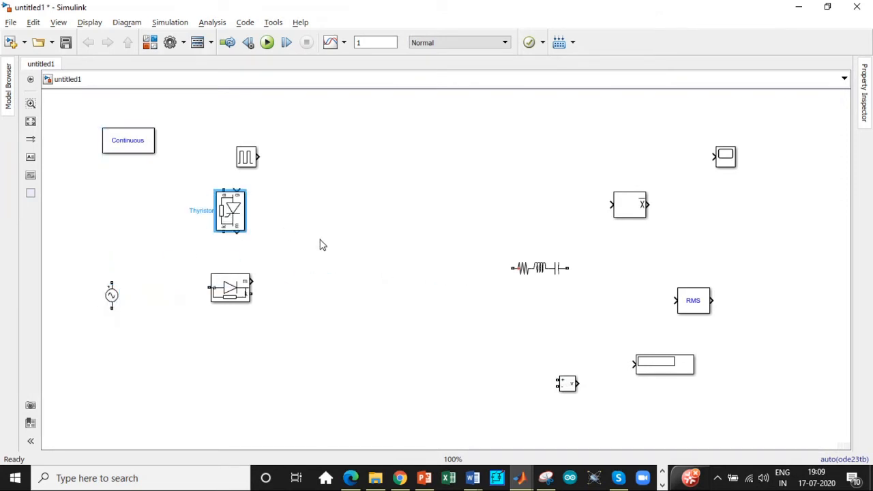
Step: Uncheck Show measurement port for both the thyristor and the diode
double_click(230, 210)
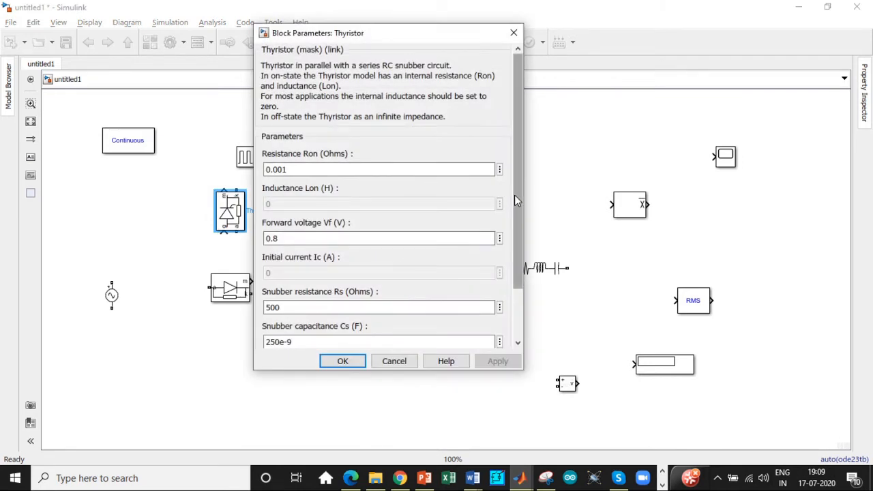
scroll("down", 3)
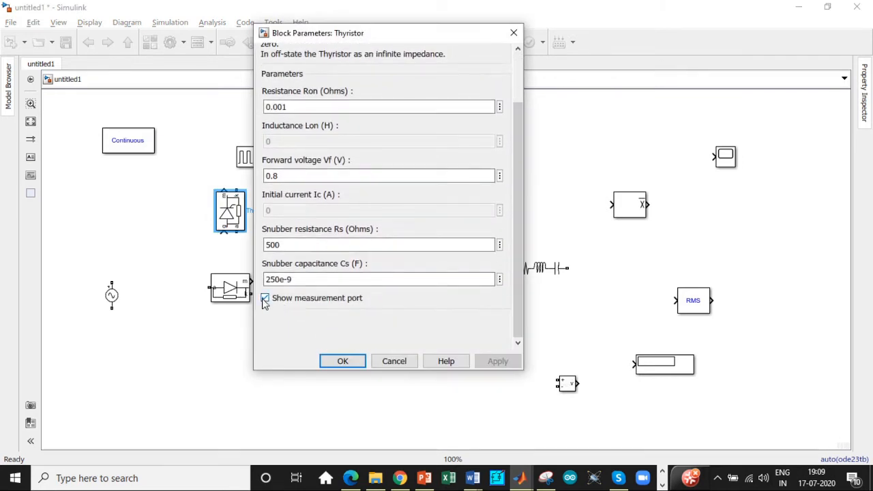
left_click(265, 298)
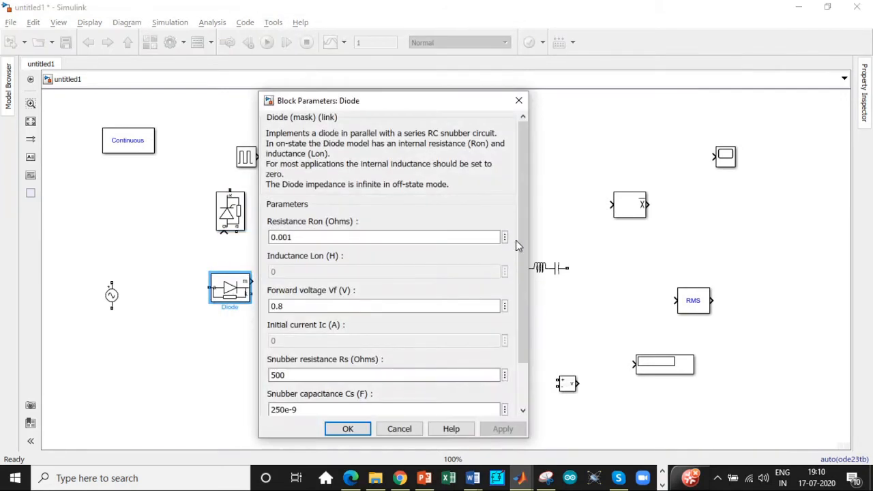
scroll("down", 3)
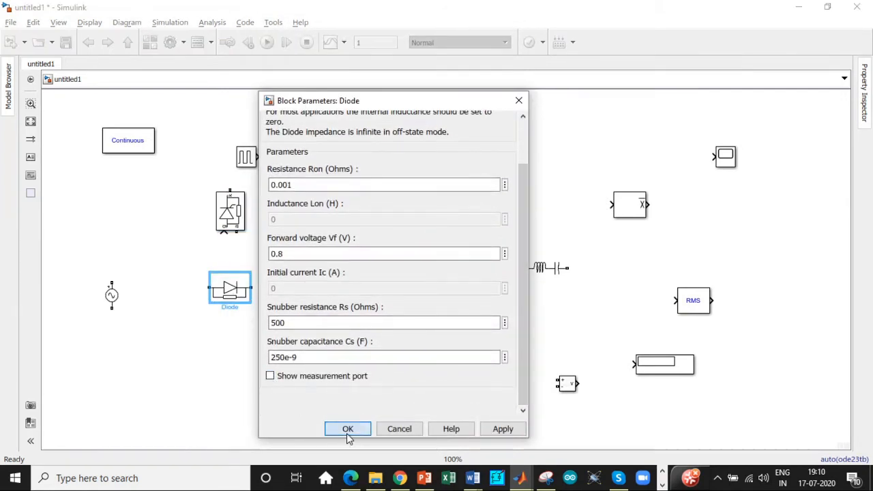
left_click(347, 429)
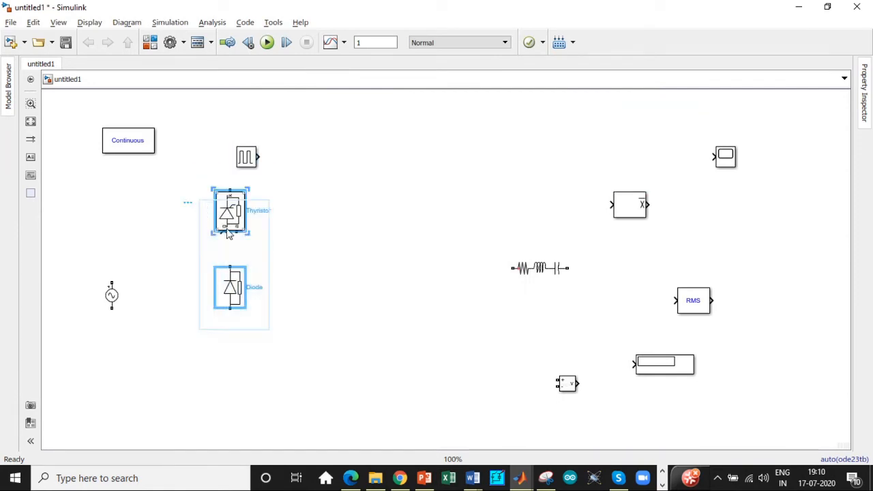
Step: Copy the thyristor–diode pair rightward, wire both legs together, and select the AC source
left_click_drag(230, 211, 284, 224)
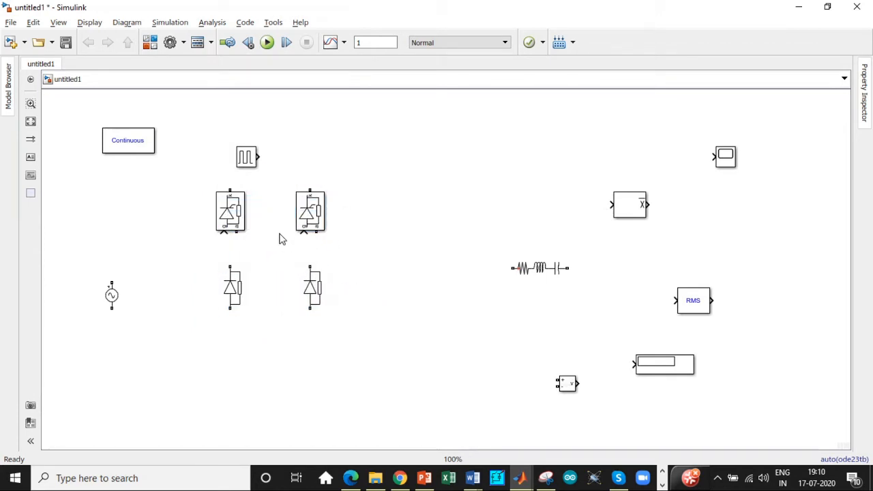
left_click_drag(230, 184, 309, 185)
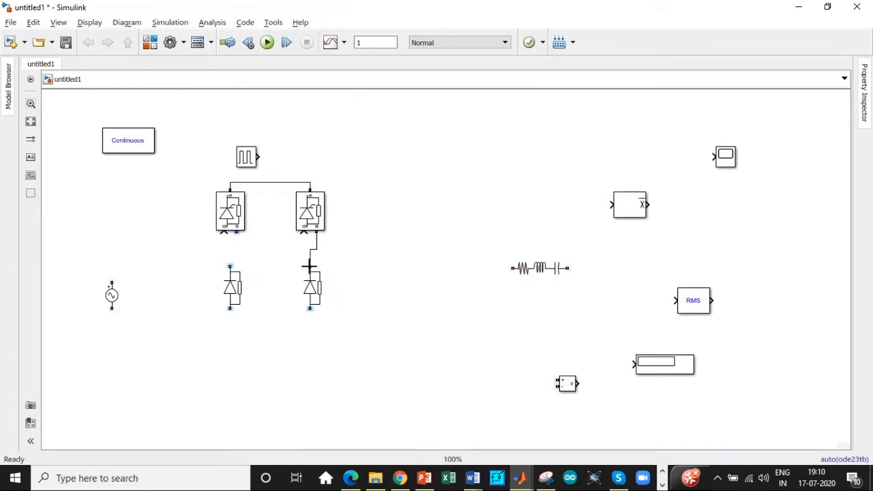
left_click_drag(230, 308, 309, 315)
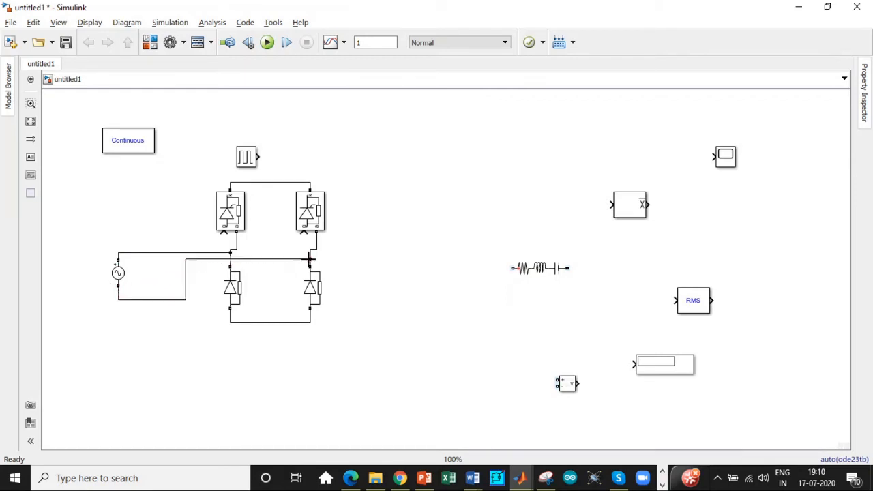
left_click(117, 272)
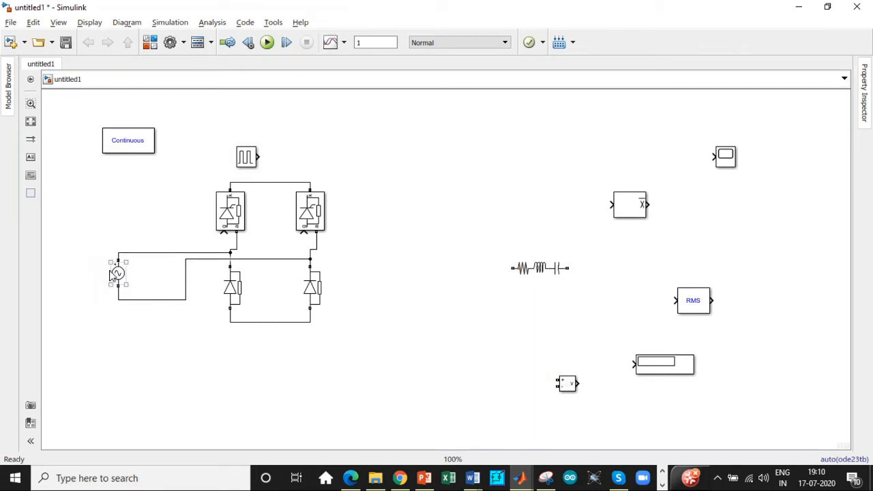
Step: Set the AC Voltage Source peak amplitude to 325.26 and frequency to 50 Hz
double_click(118, 275)
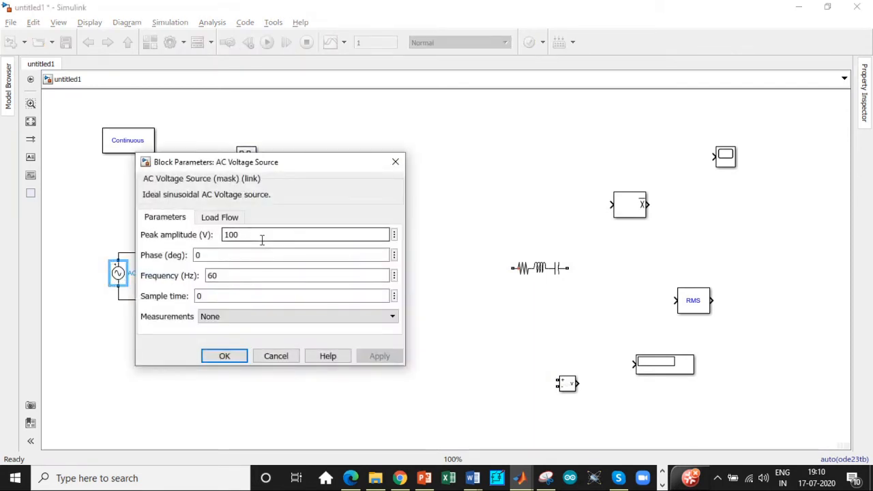
triple_click(232, 235)
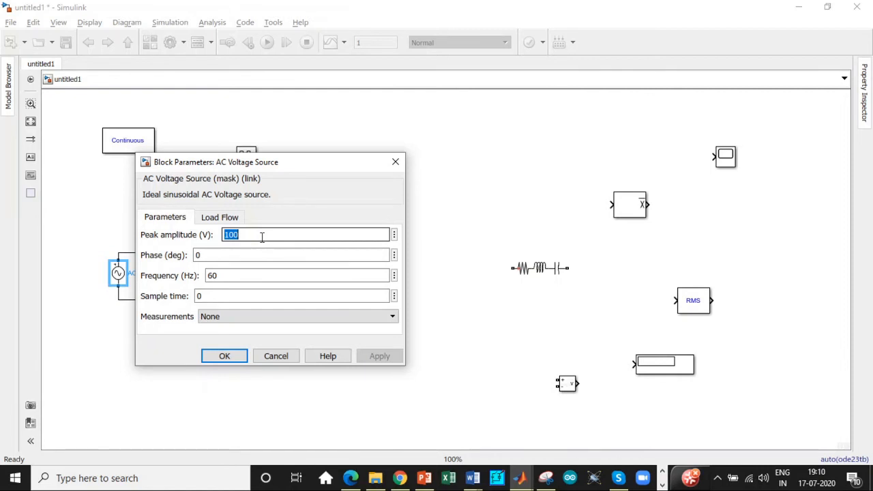
type("3")
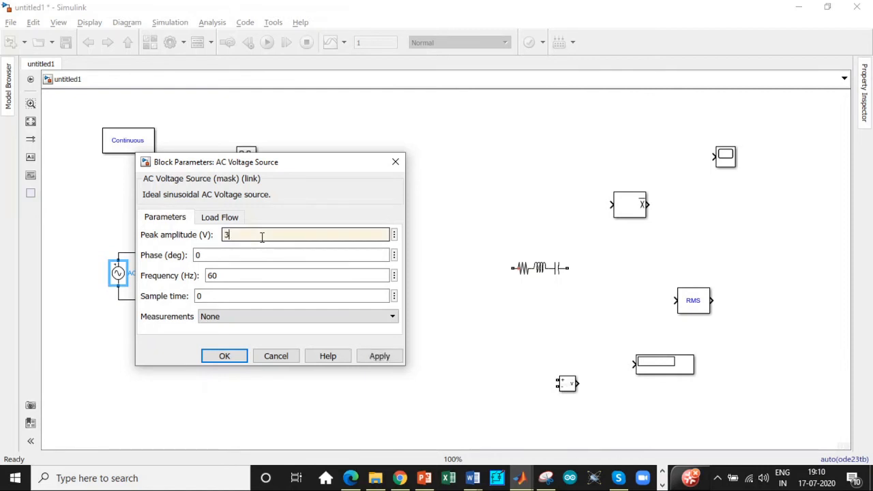
type("25.26")
left_click(296, 276)
type("50")
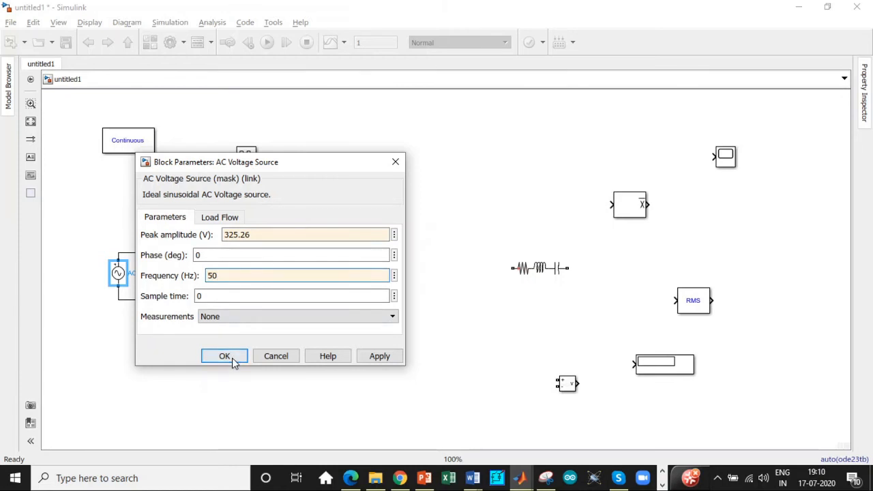
left_click(224, 356)
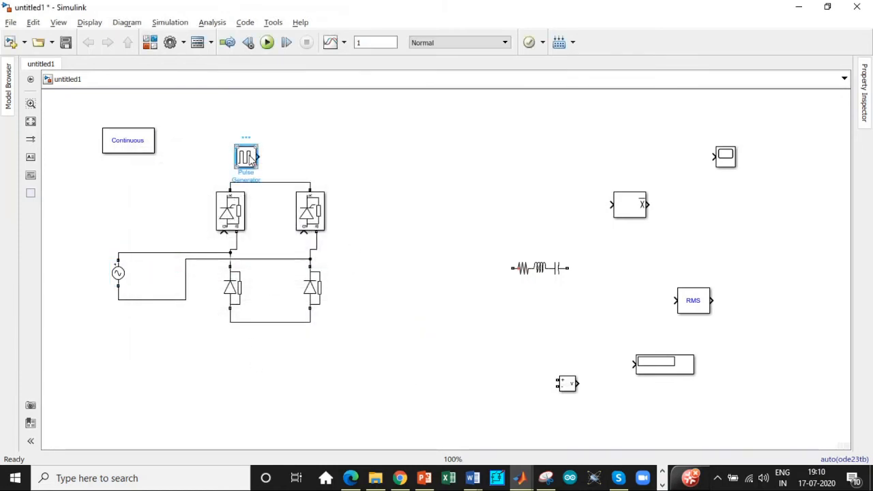
Step: Give the Pulse Generator a period of 0.01 and phase delay of 1.665e-3
double_click(245, 153)
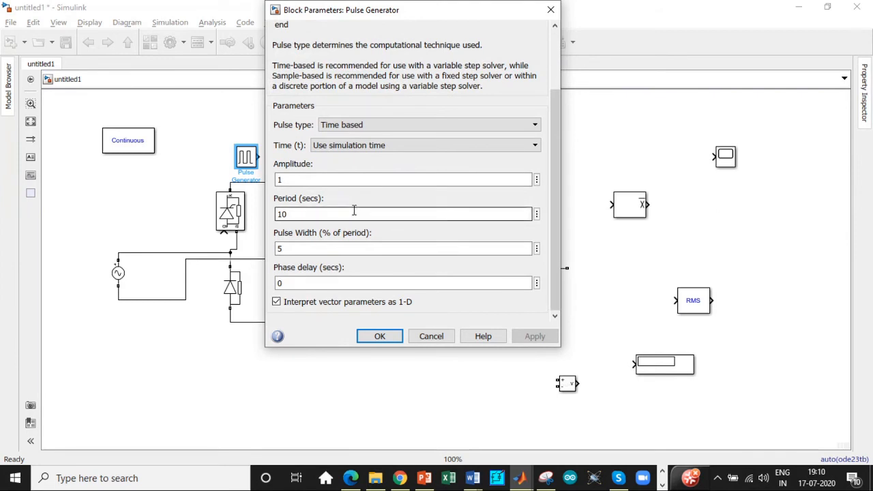
type("0")
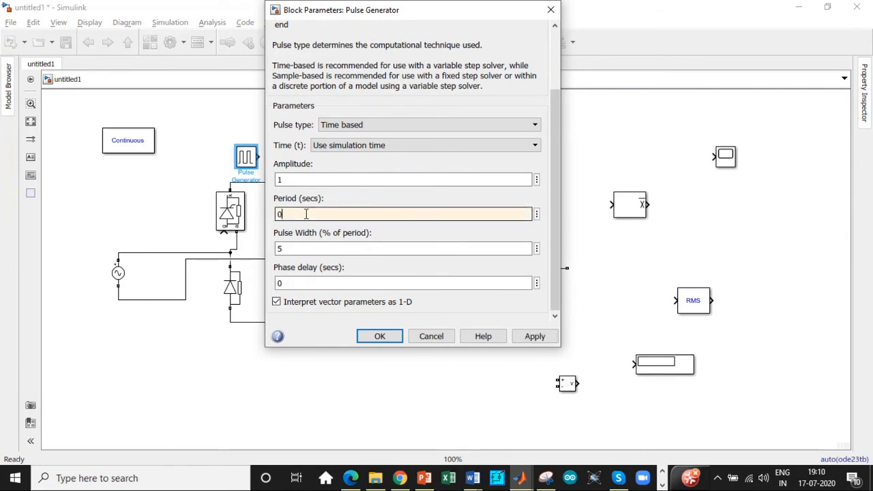
type(".01")
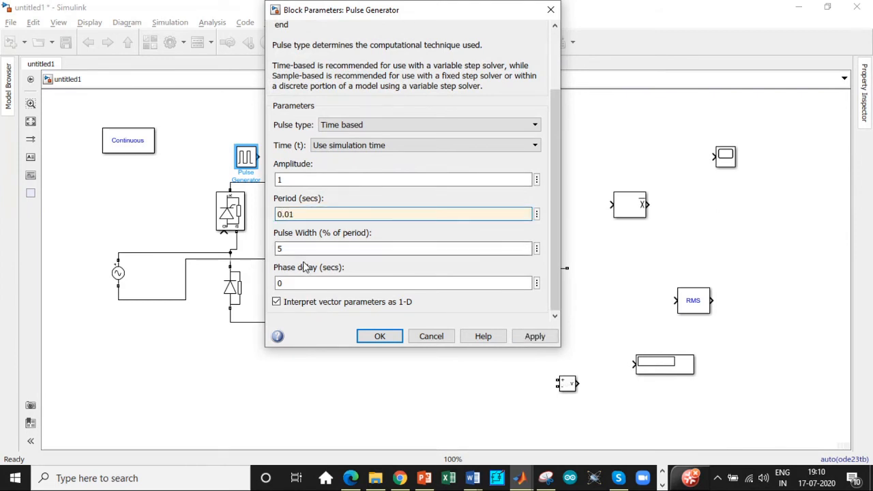
left_click(403, 283)
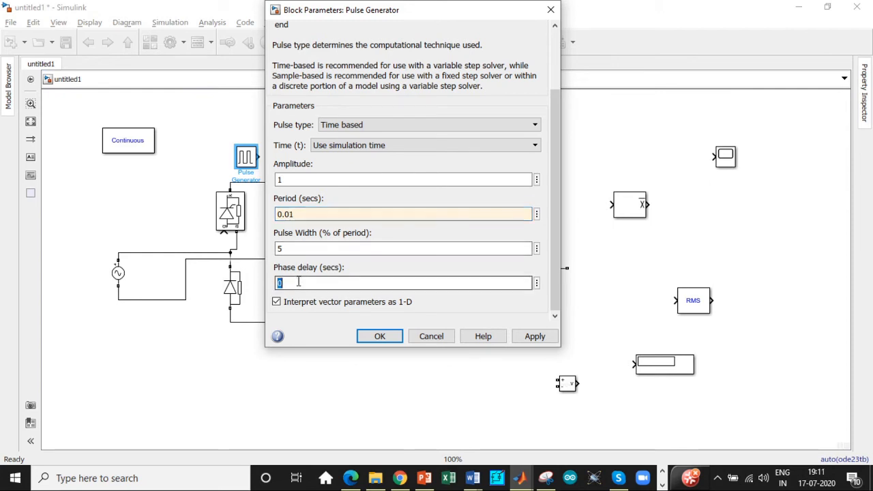
type("1")
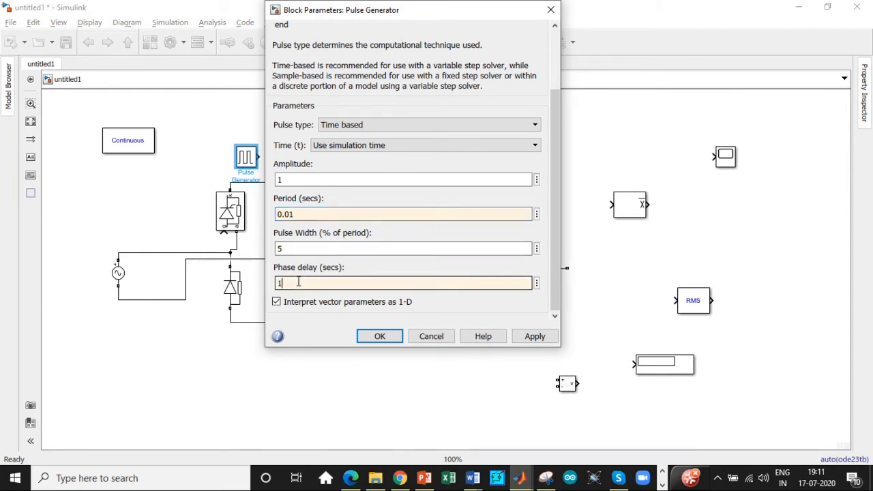
type("1.665e-3")
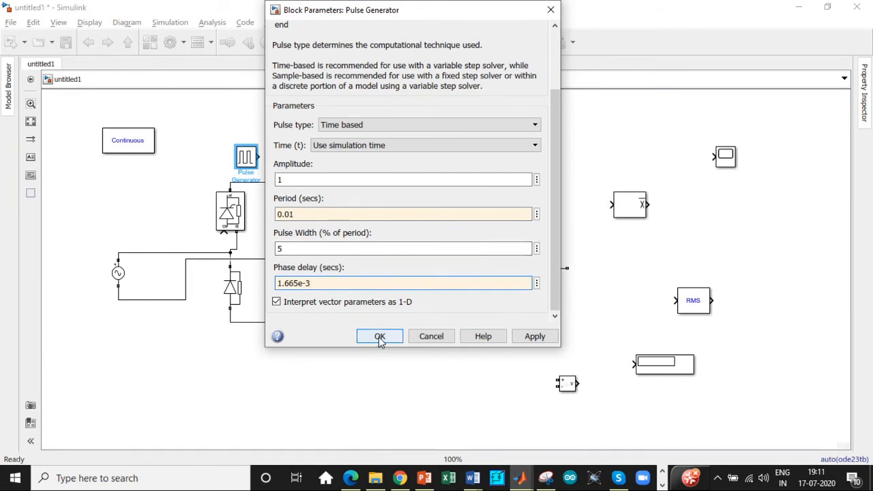
left_click(379, 336)
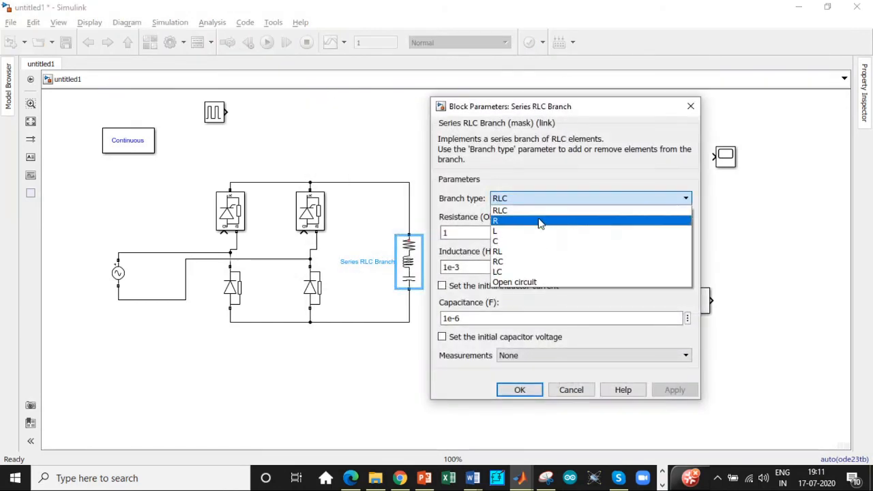
Step: Set the Series RLC Branch type to R and move the Voltage Measurement beside it
left_click(495, 220)
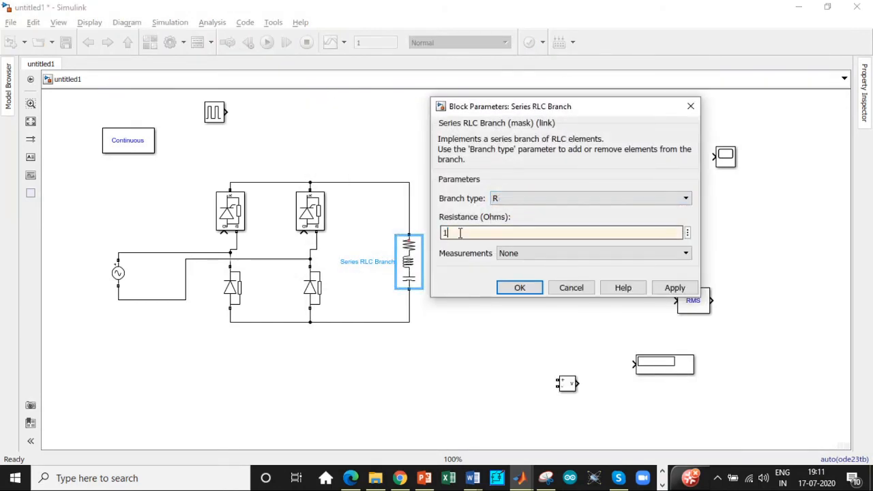
left_click(520, 288)
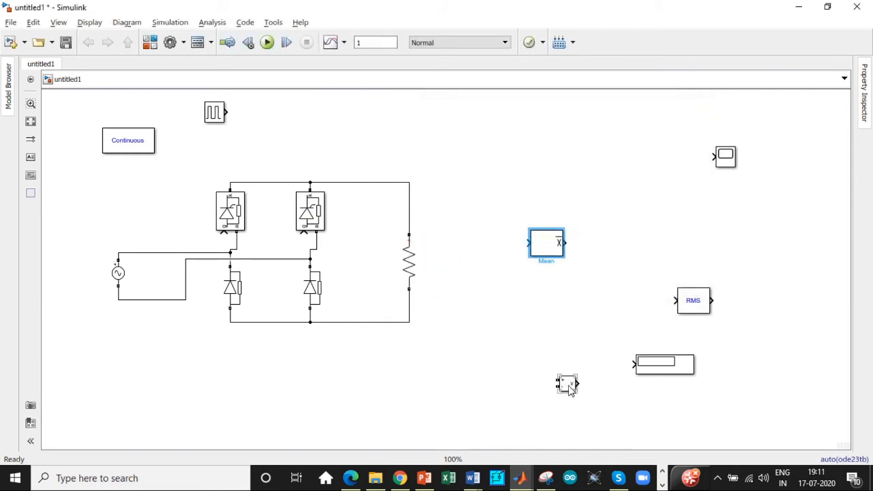
left_click_drag(566, 384, 493, 248)
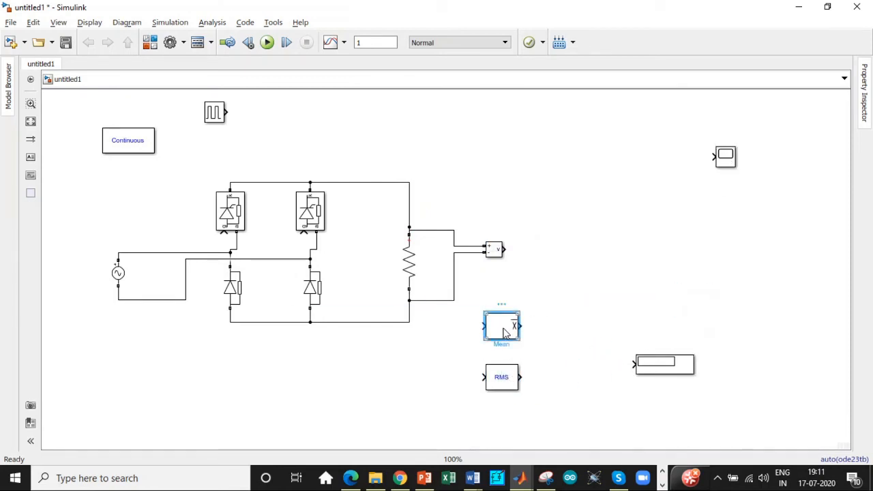
Step: Open the Mean block, then set and confirm the RMS block's fundamental frequency
double_click(501, 327)
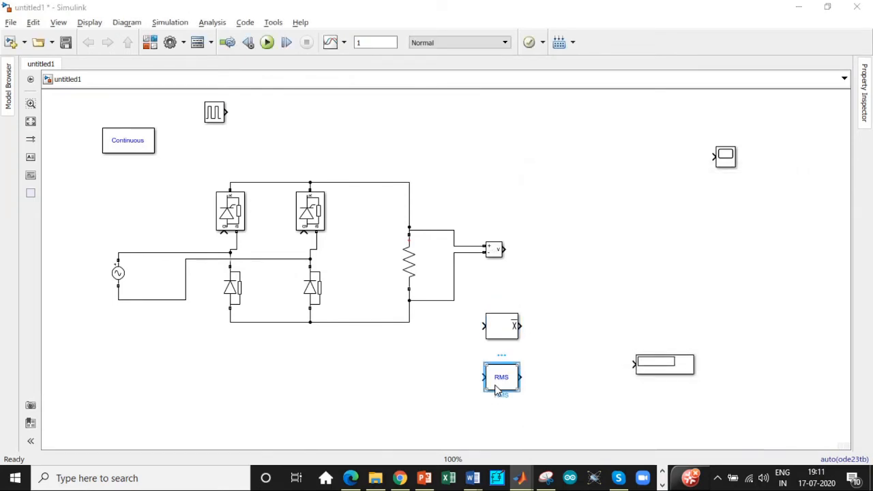
double_click(500, 377)
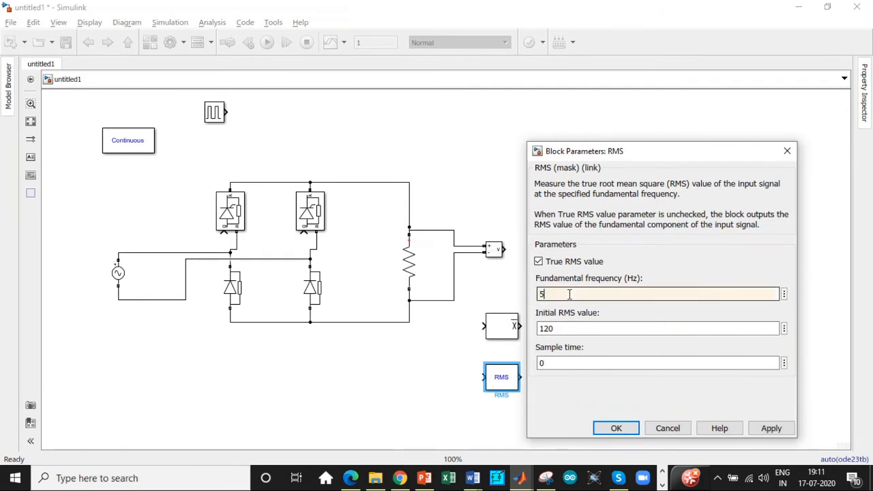
left_click(616, 427)
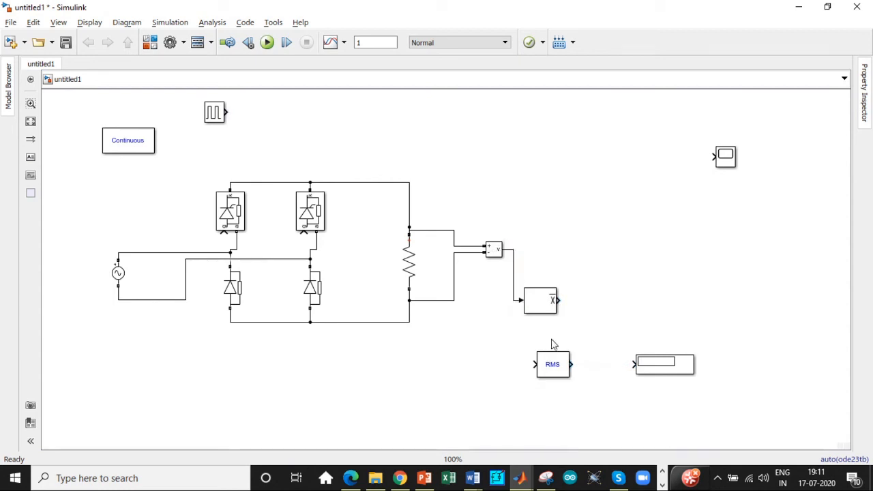
Step: Branch the measured voltage into the RMS block and wire the pulse generator to the thyristor gates
left_click_drag(508, 249, 535, 363)
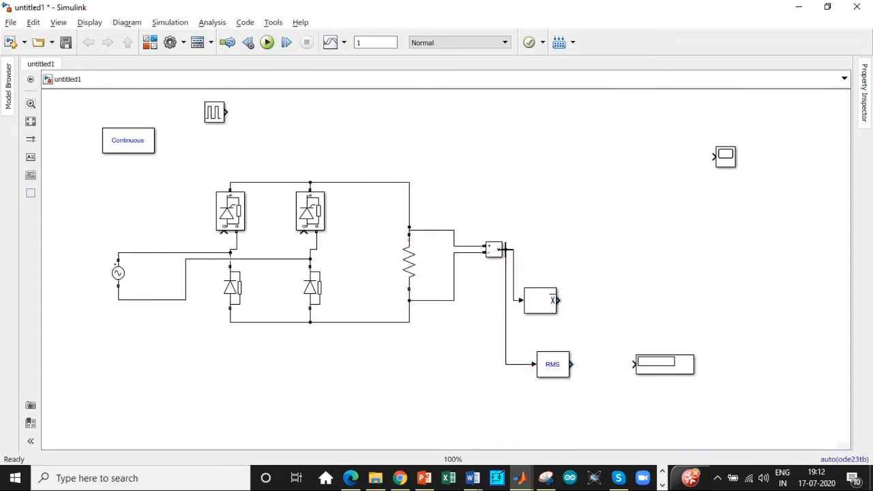
left_click(664, 364)
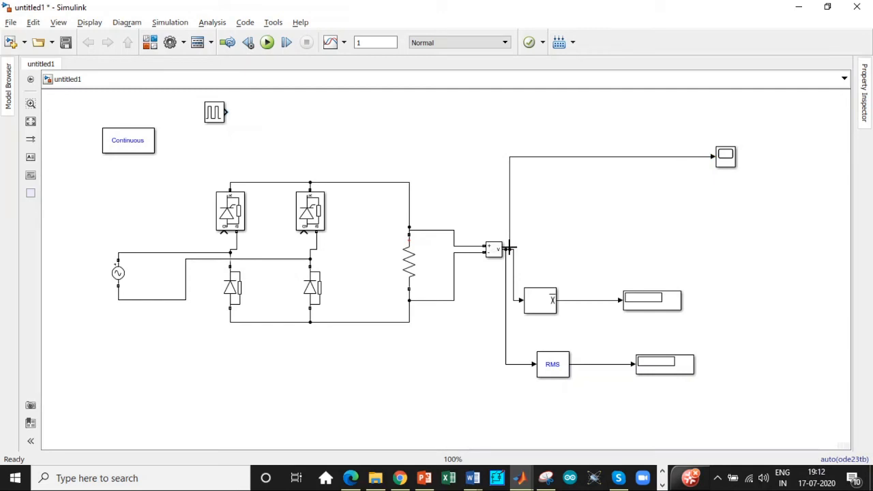
left_click_drag(225, 112, 210, 162)
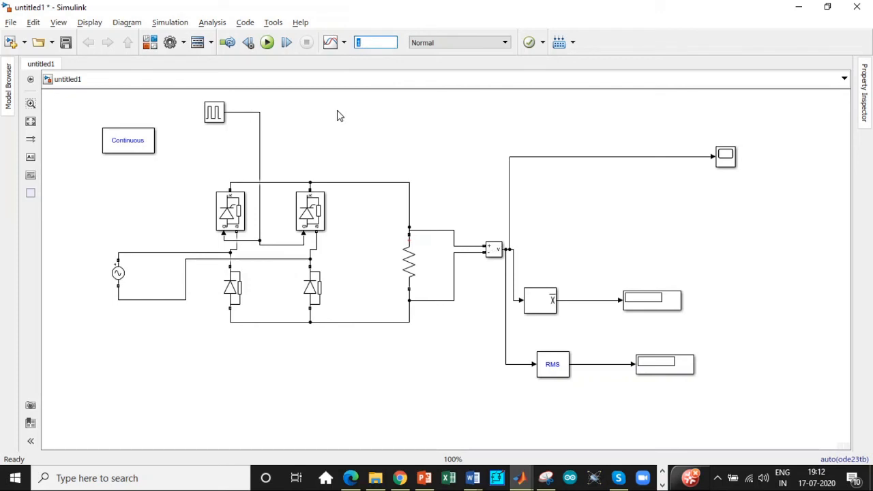
mouse_move(319, 108)
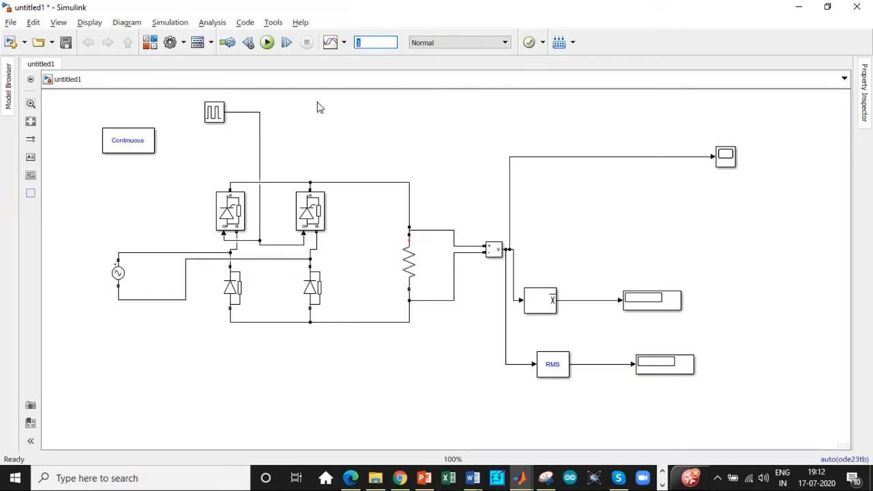
Step: Run the simulation so the displays read mean 189.7 V and RMS 223.9 V
left_click(266, 43)
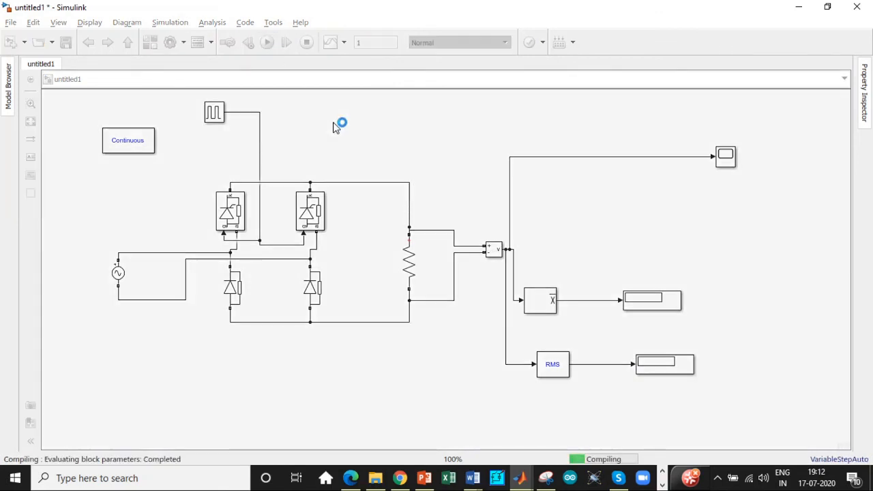
left_click(266, 42)
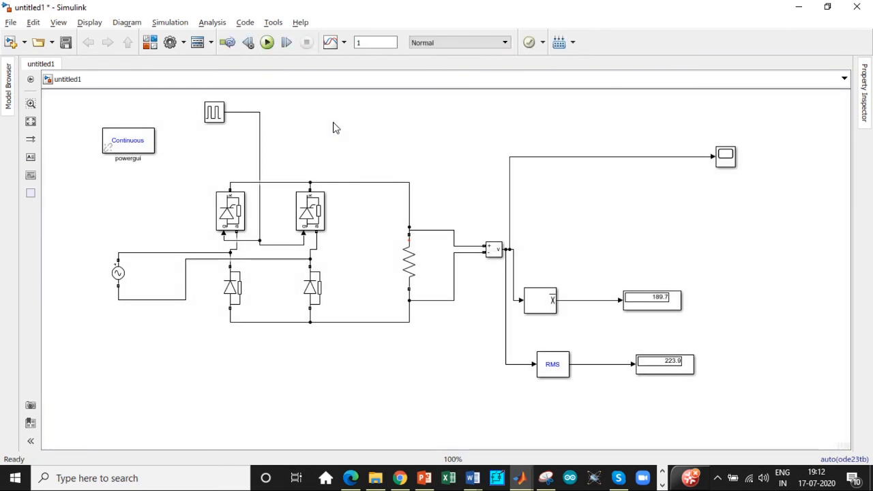
mouse_move(630, 246)
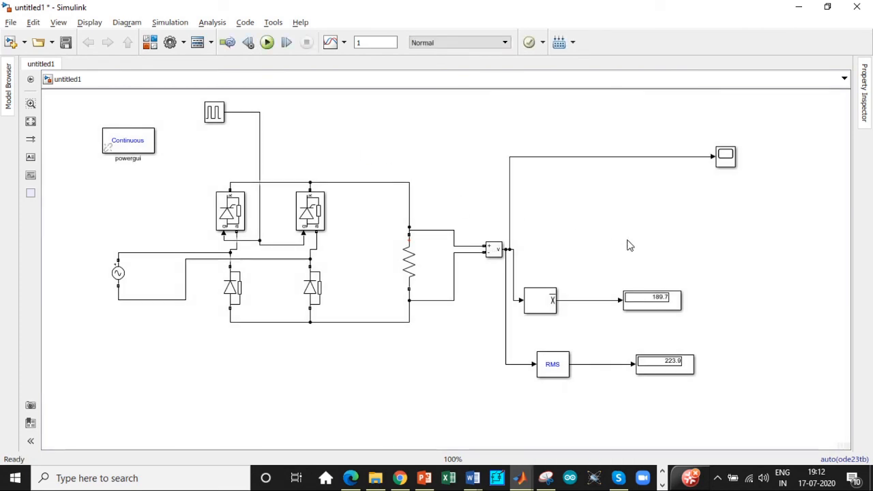
mouse_move(632, 245)
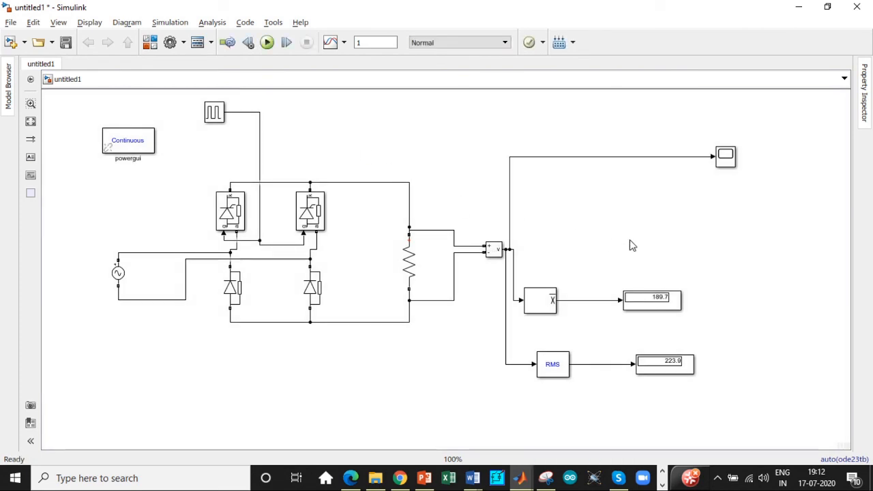
mouse_move(740, 193)
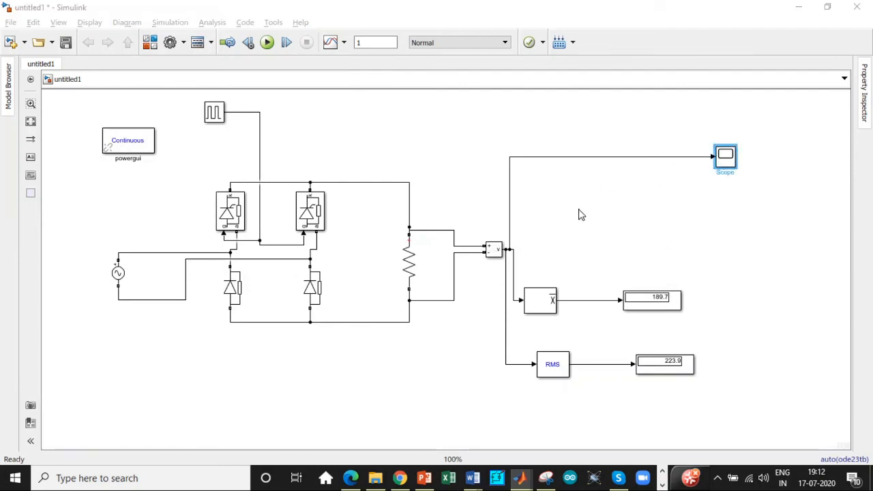
double_click(725, 155)
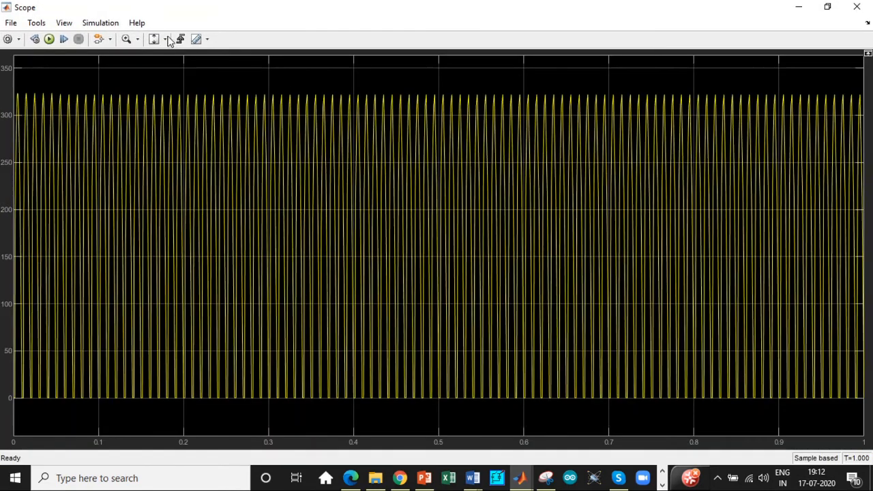
left_click(127, 39)
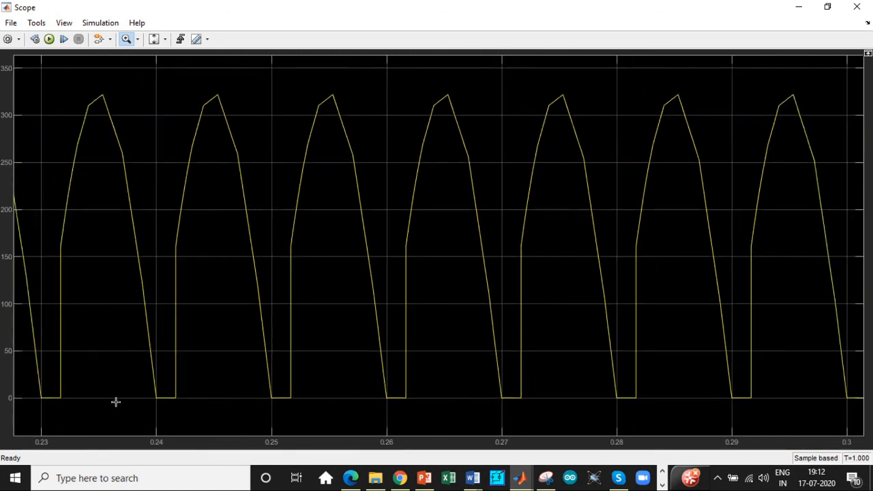
mouse_move(228, 405)
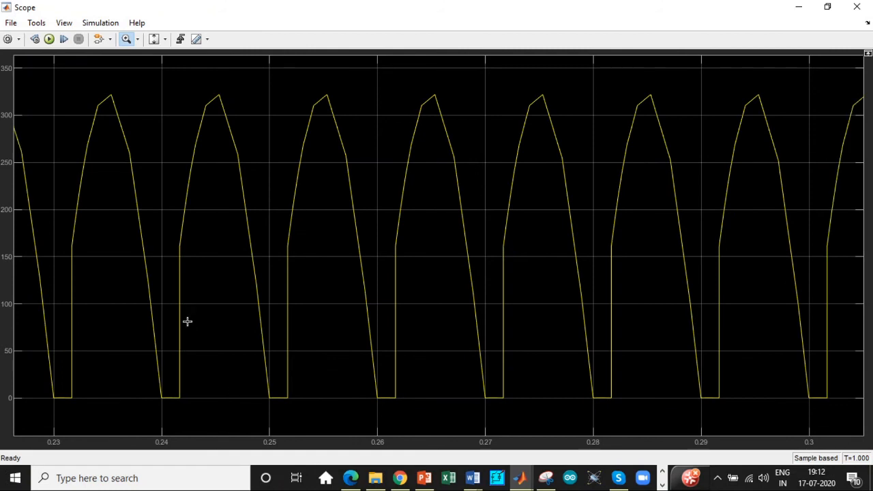
mouse_move(274, 382)
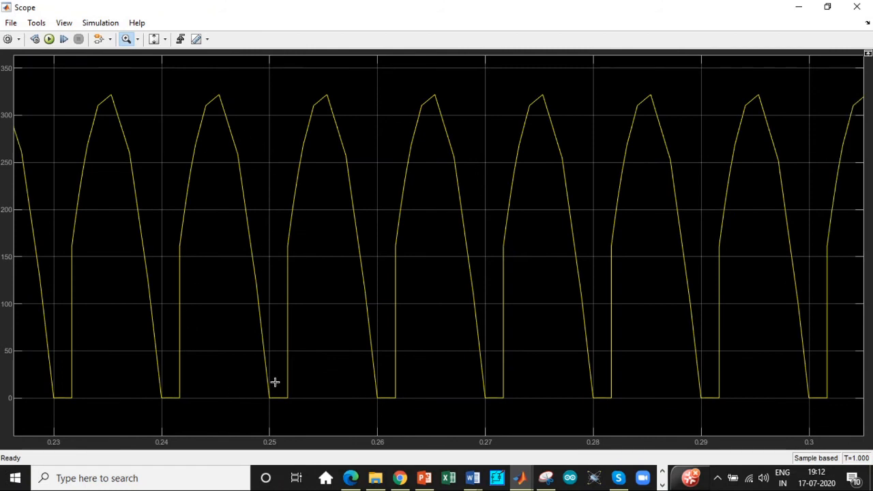
mouse_move(273, 381)
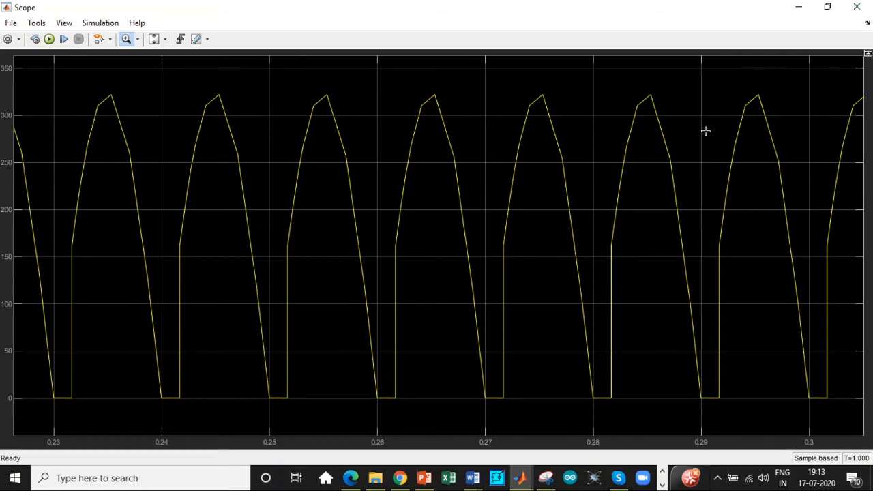
mouse_move(853, 8)
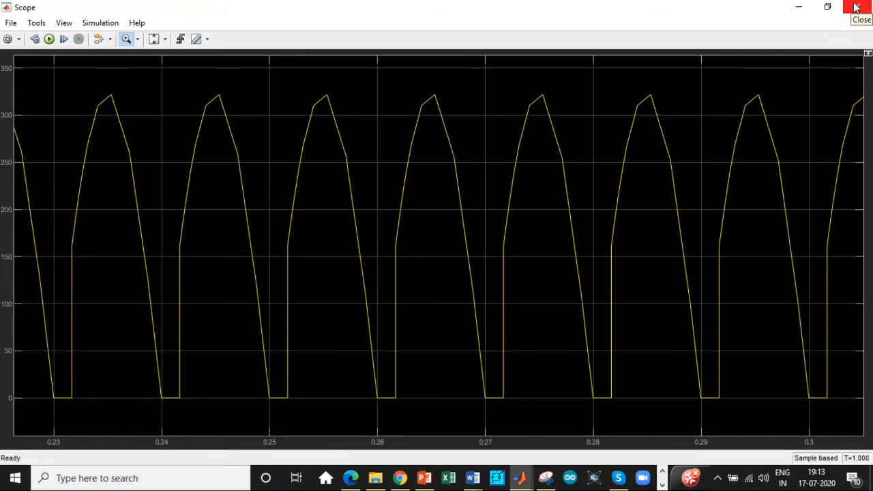
left_click(851, 9)
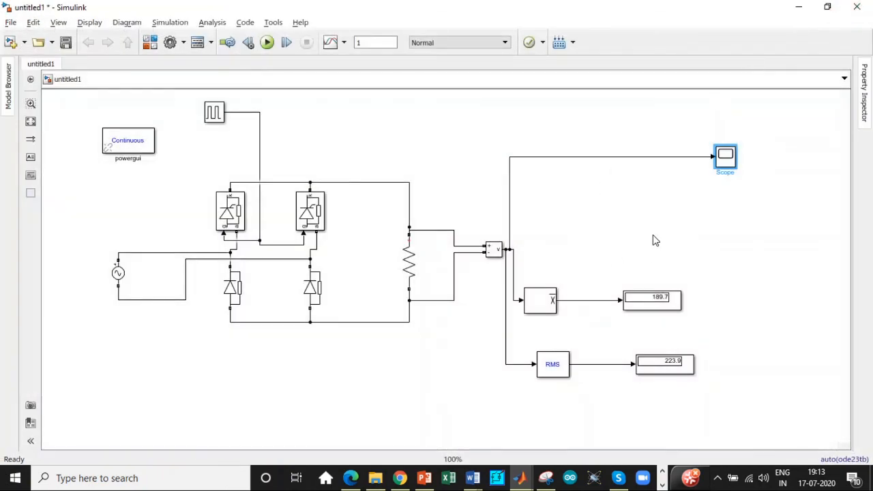
left_click(650, 300)
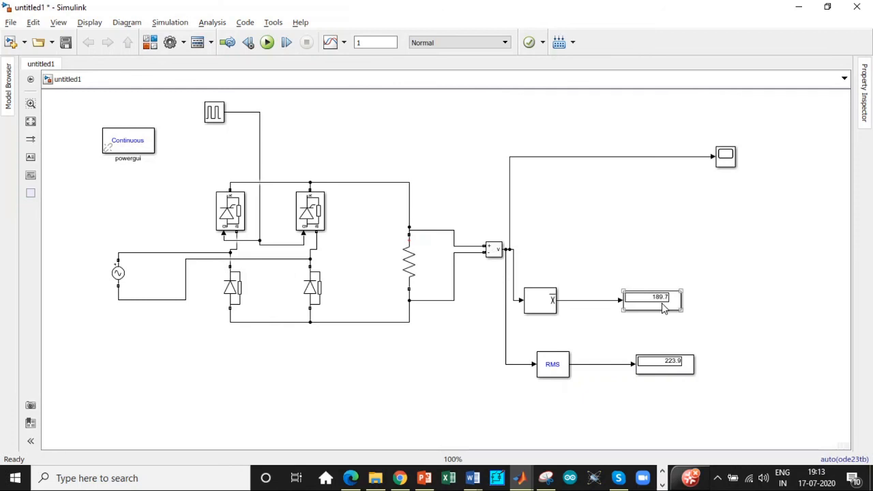
double_click(307, 210)
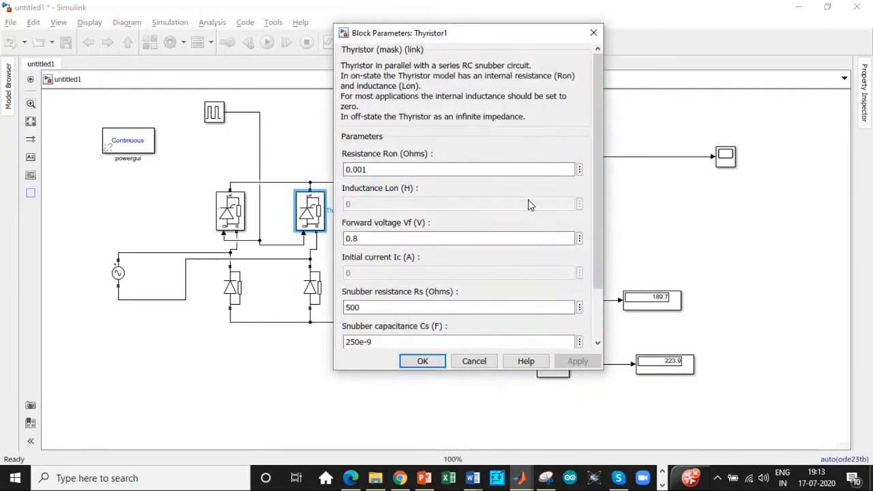
scroll("down", 3)
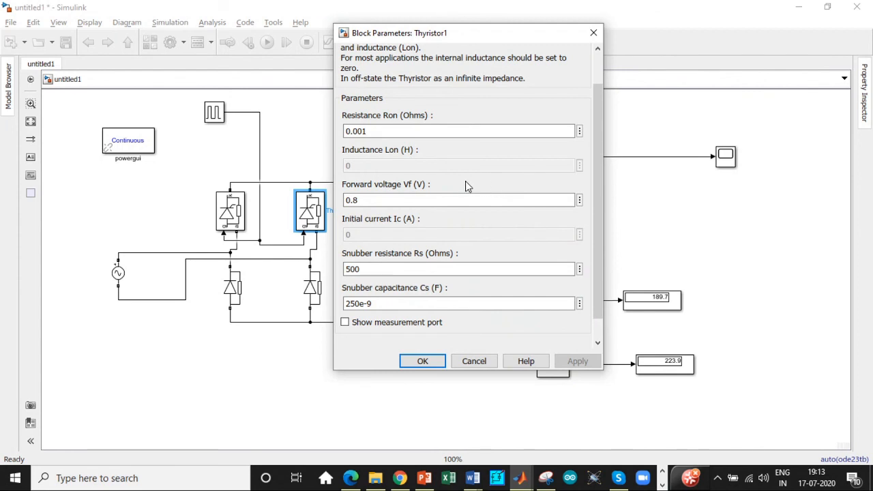
mouse_move(437, 243)
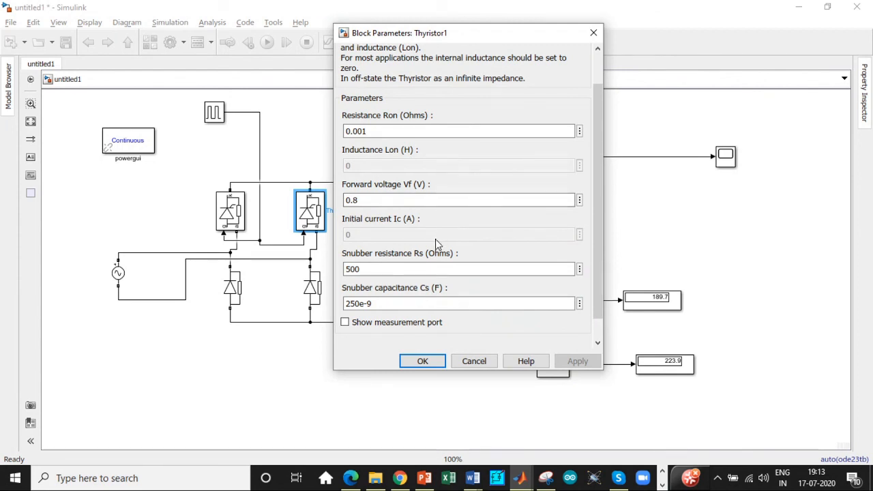
mouse_move(590, 33)
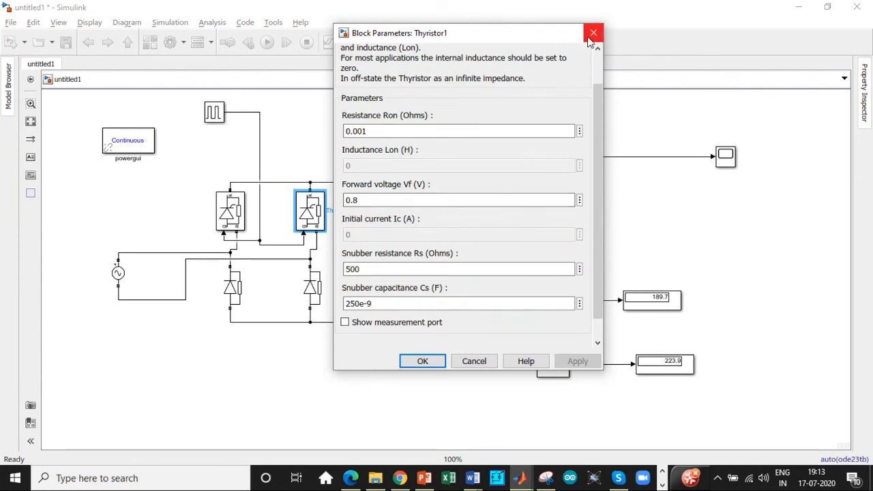
left_click(581, 33)
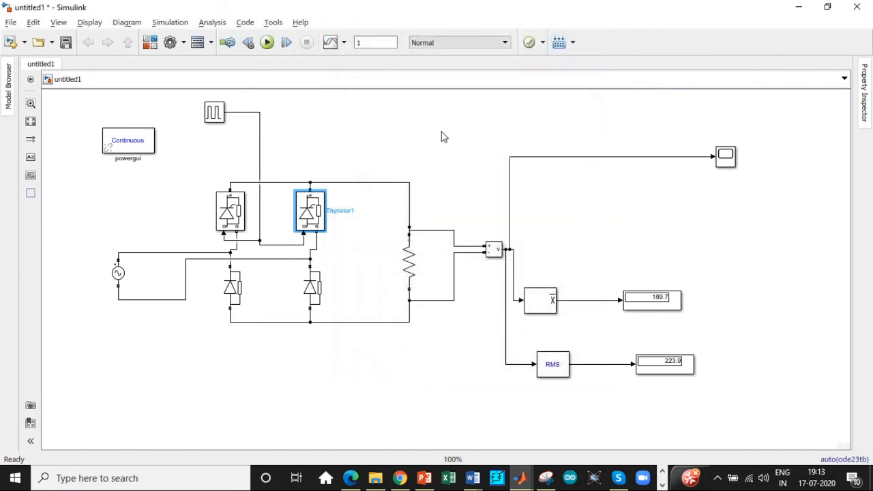